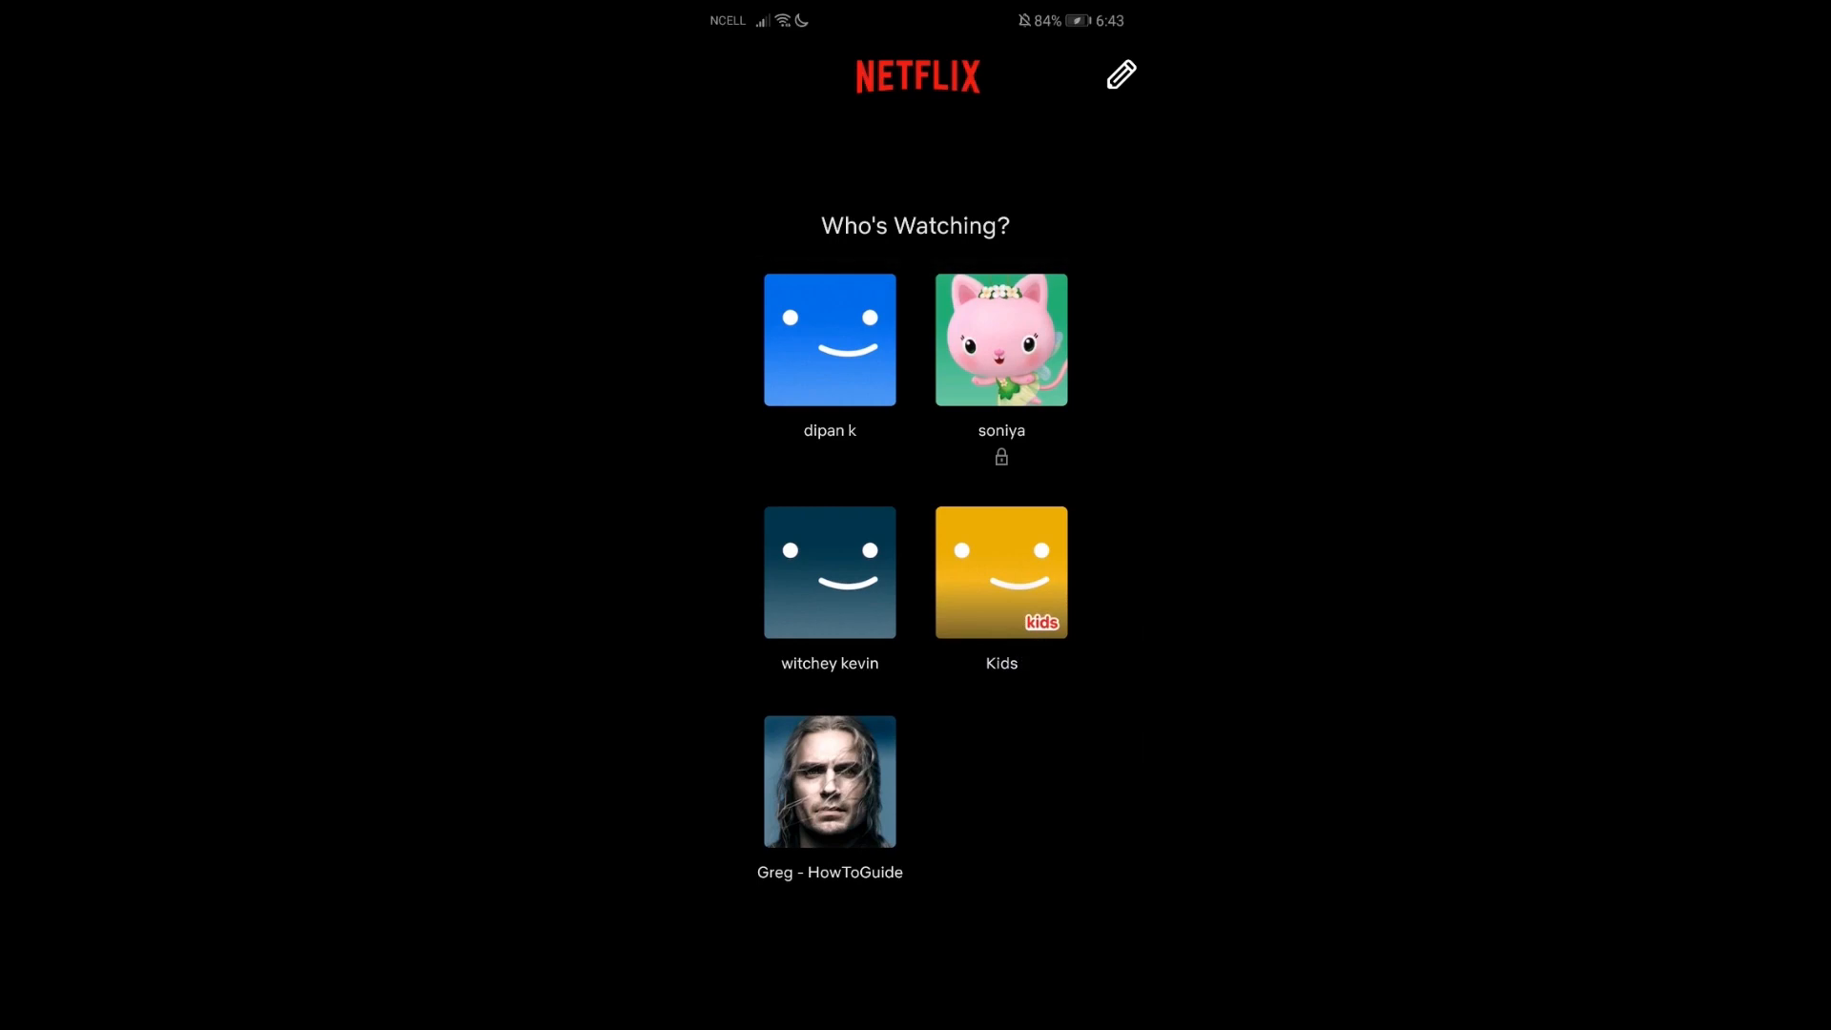
Step: Enter profile management and open the Kids profile's Edit Profile settings
{"action": "left_click", "coordinate": [1122, 76]}
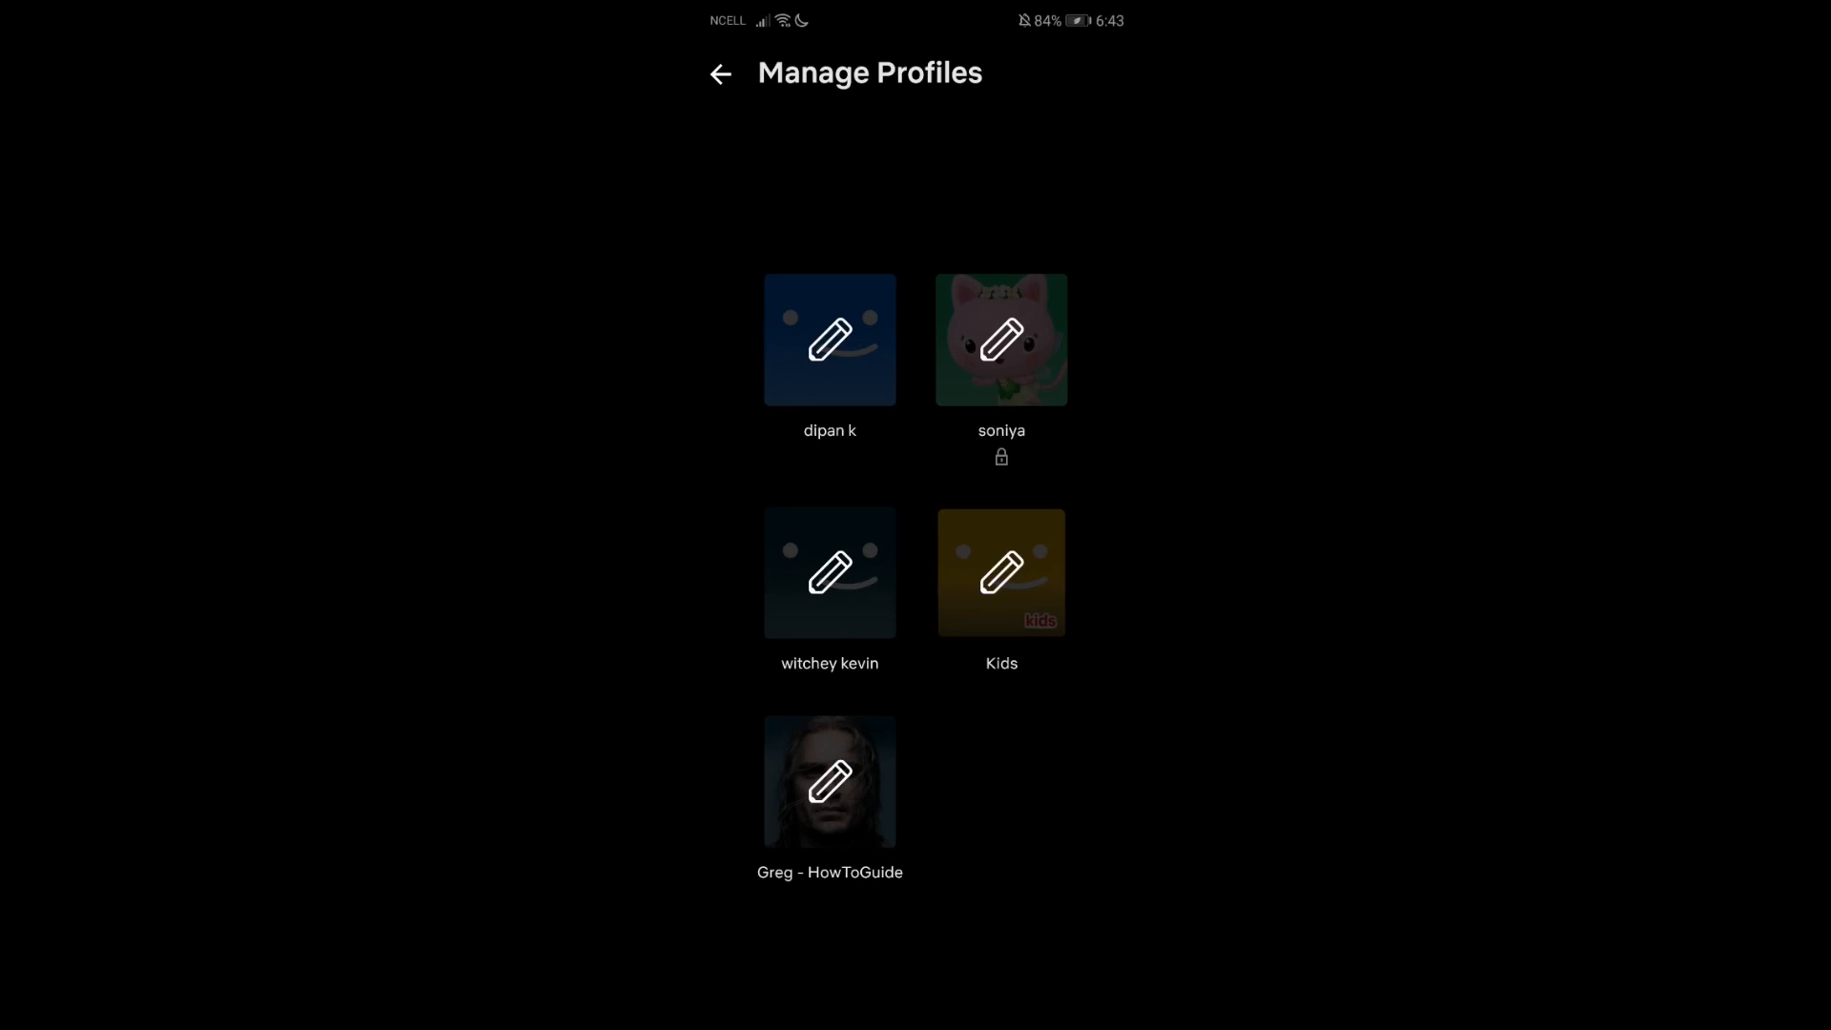
{"action": "left_click", "coordinate": [1001, 572]}
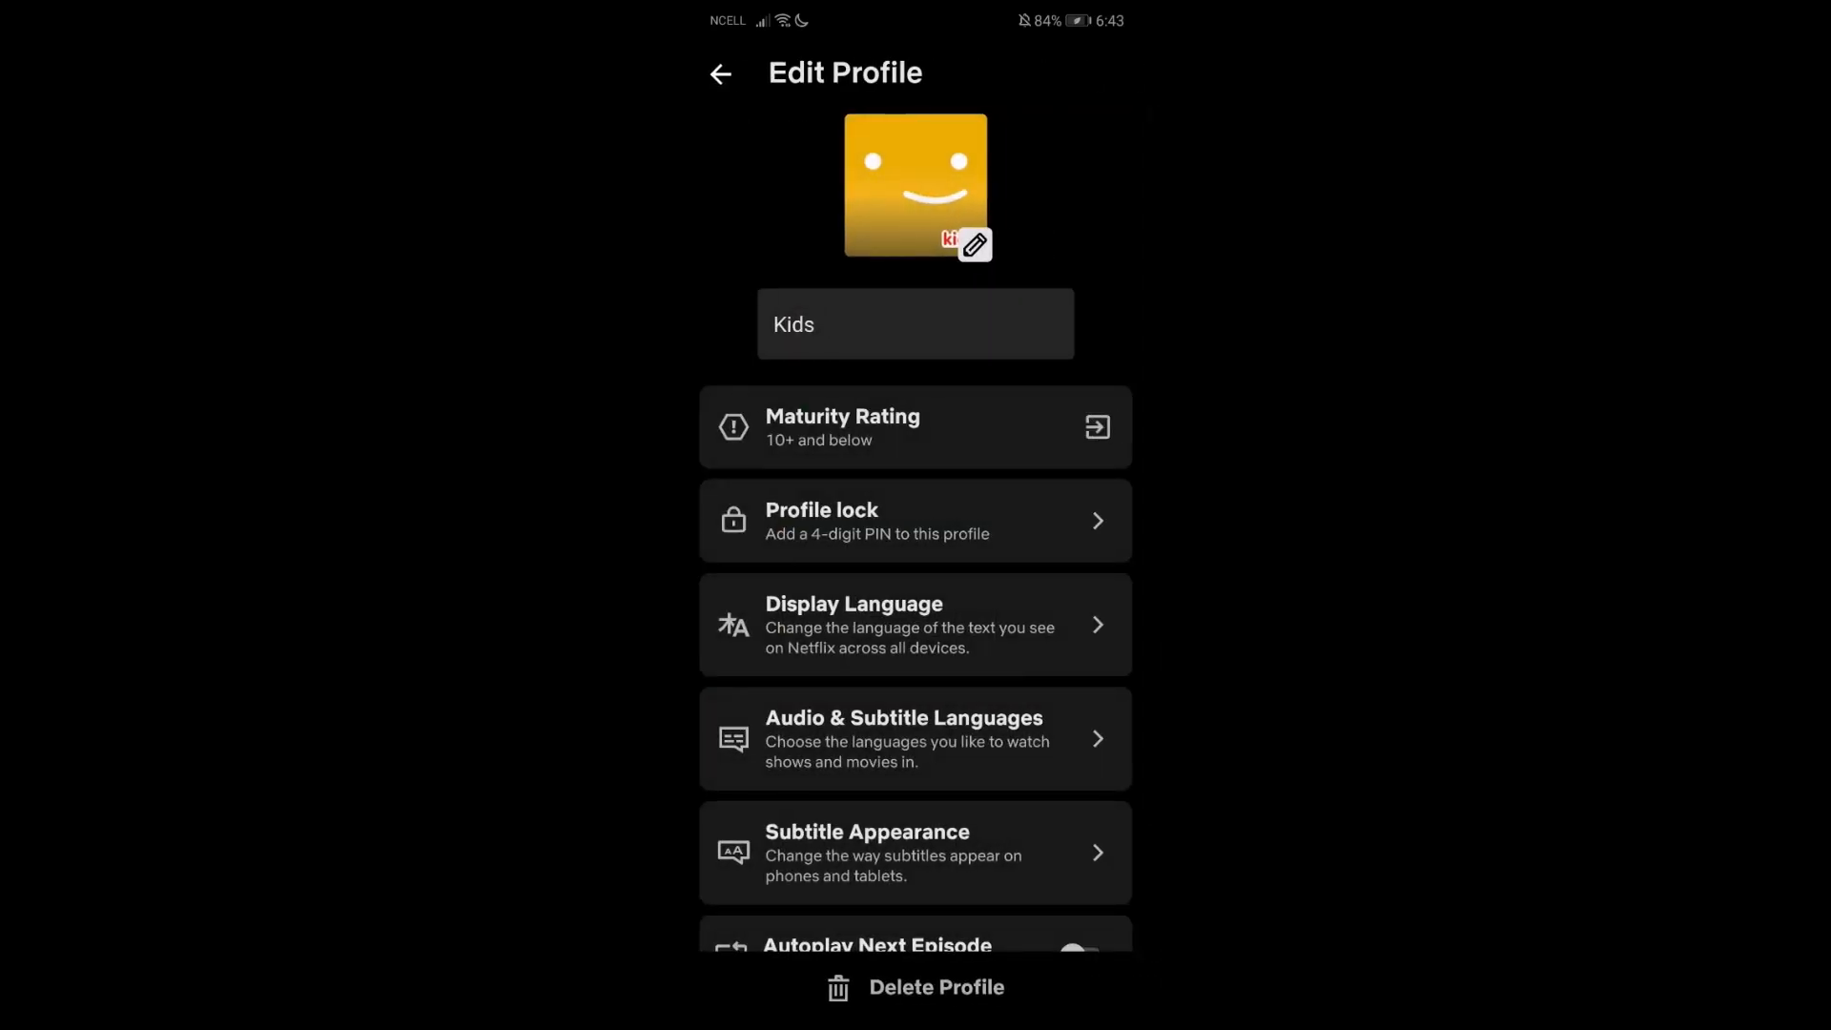